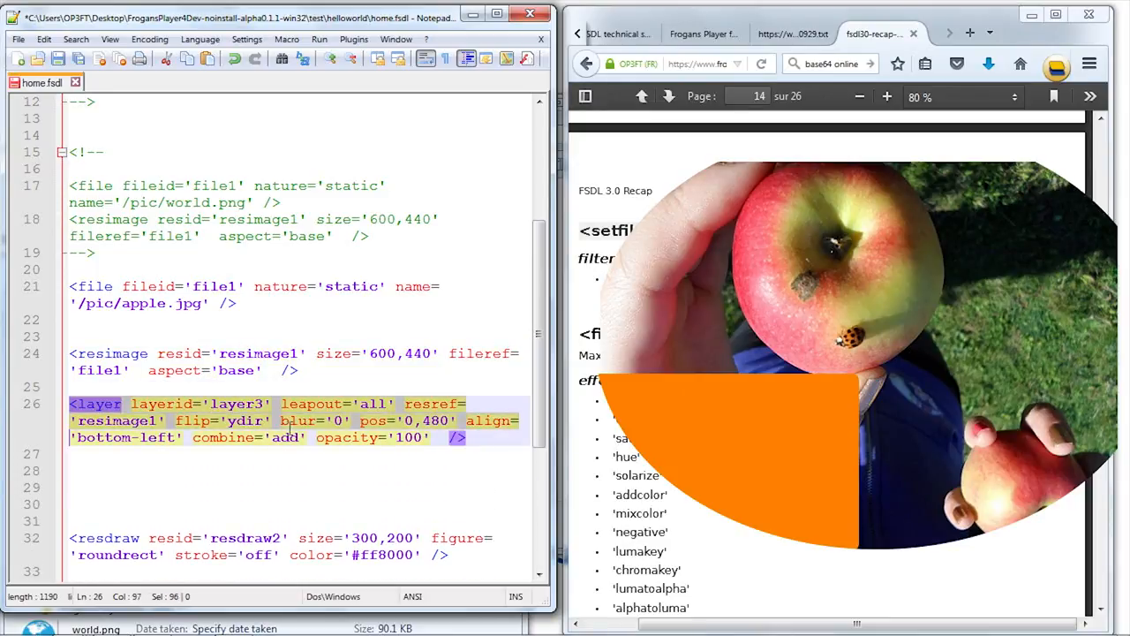
- Add a <setfilter filterid='setfilter1'> block above the apple image layer
type("<setfilter>")
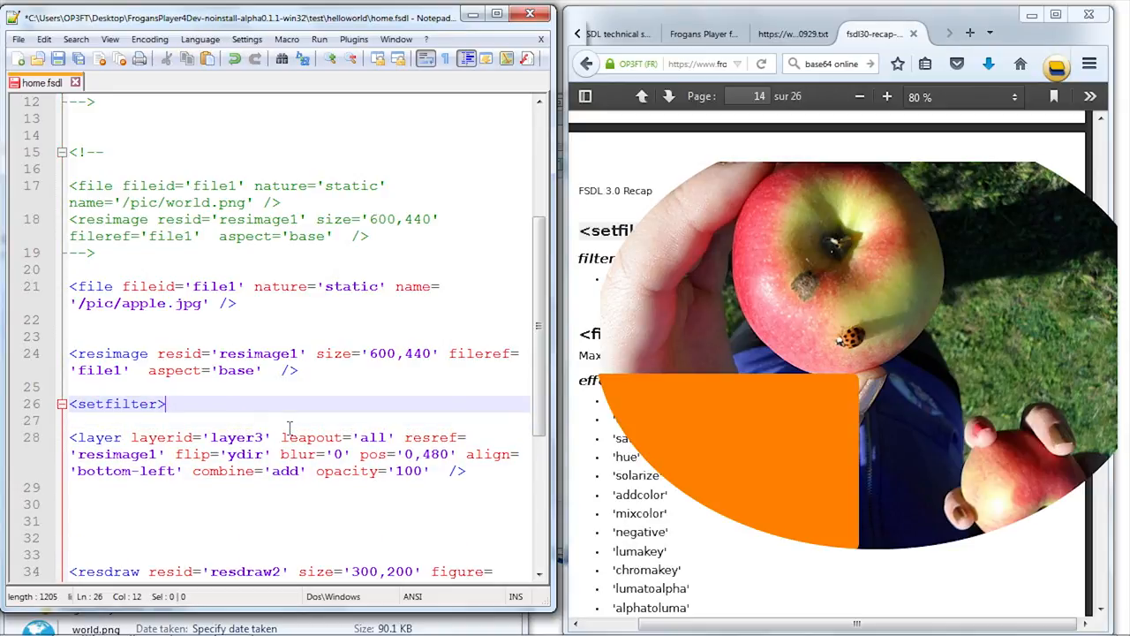
type("fil")
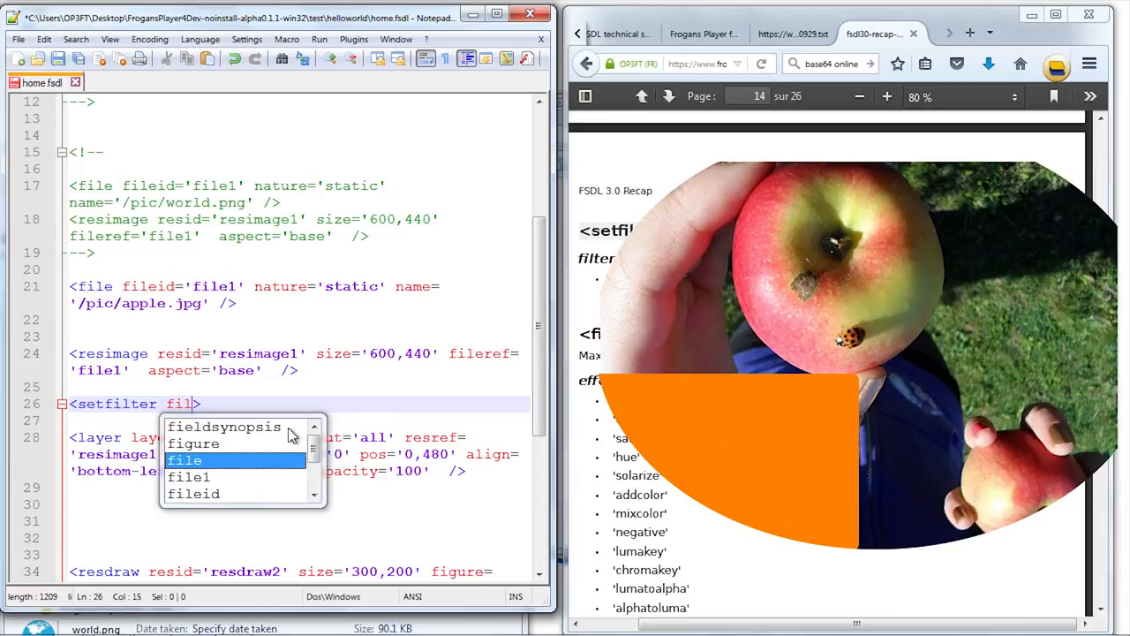
mouse_move(692, 267)
type("ter")
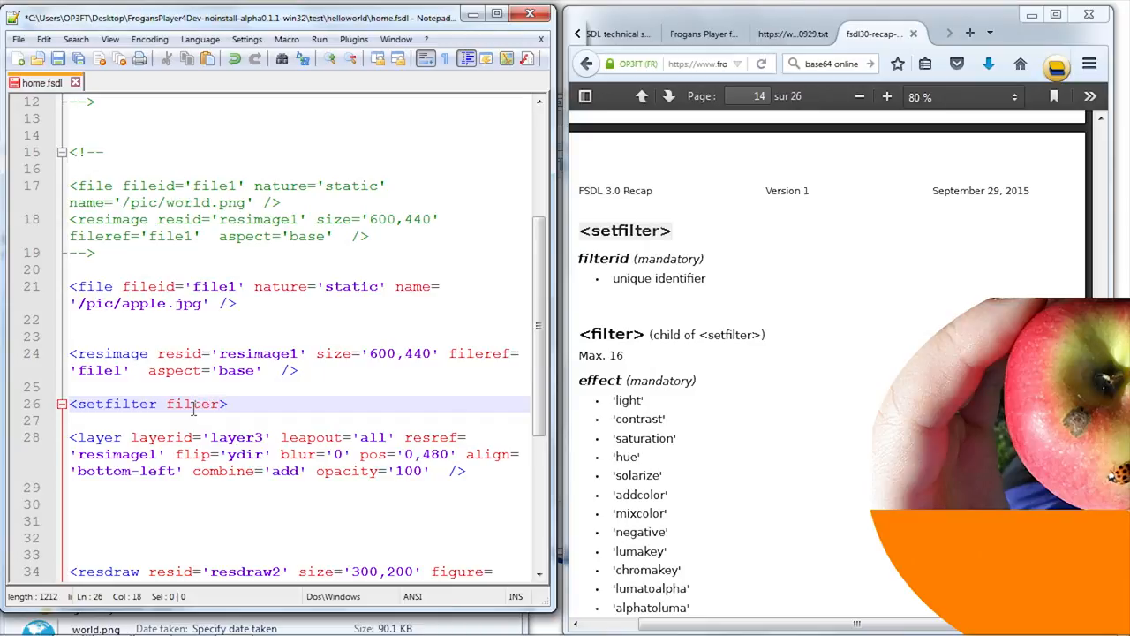
type("if")
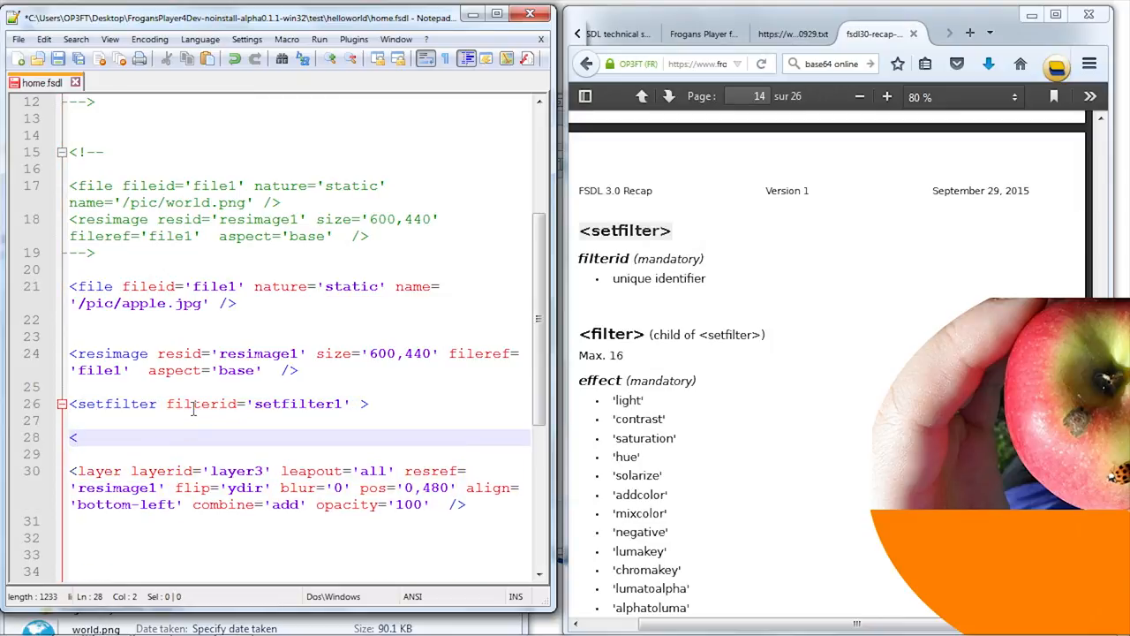
type("</setfilter>")
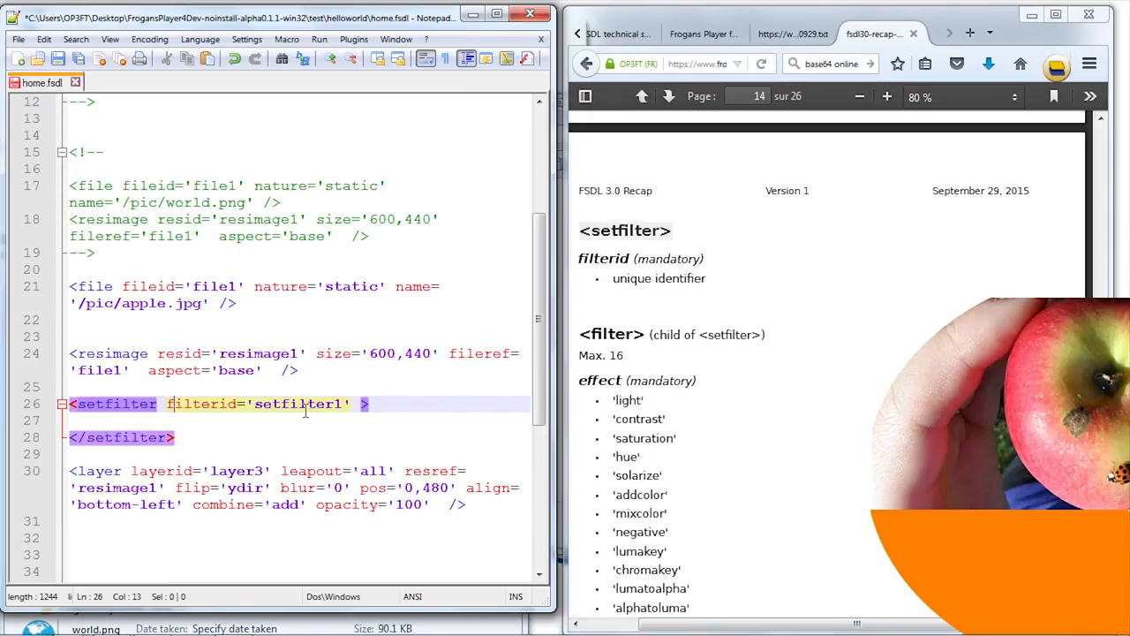
- Put a <filter effect='negative' /> element inside the setfilter block
left_click(262, 420)
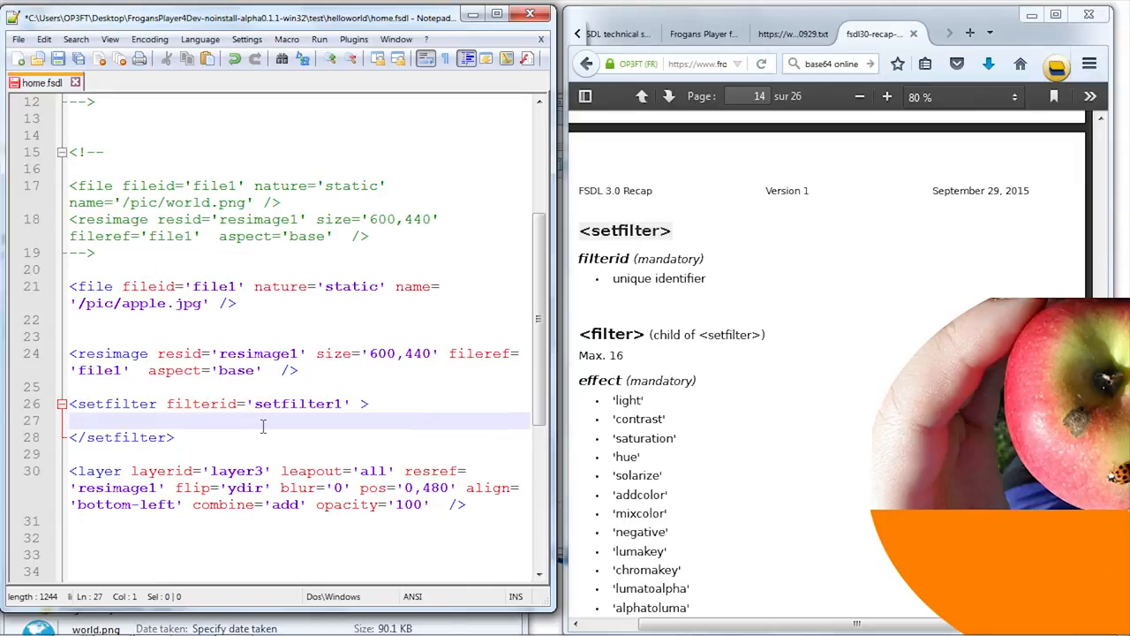
type("<")
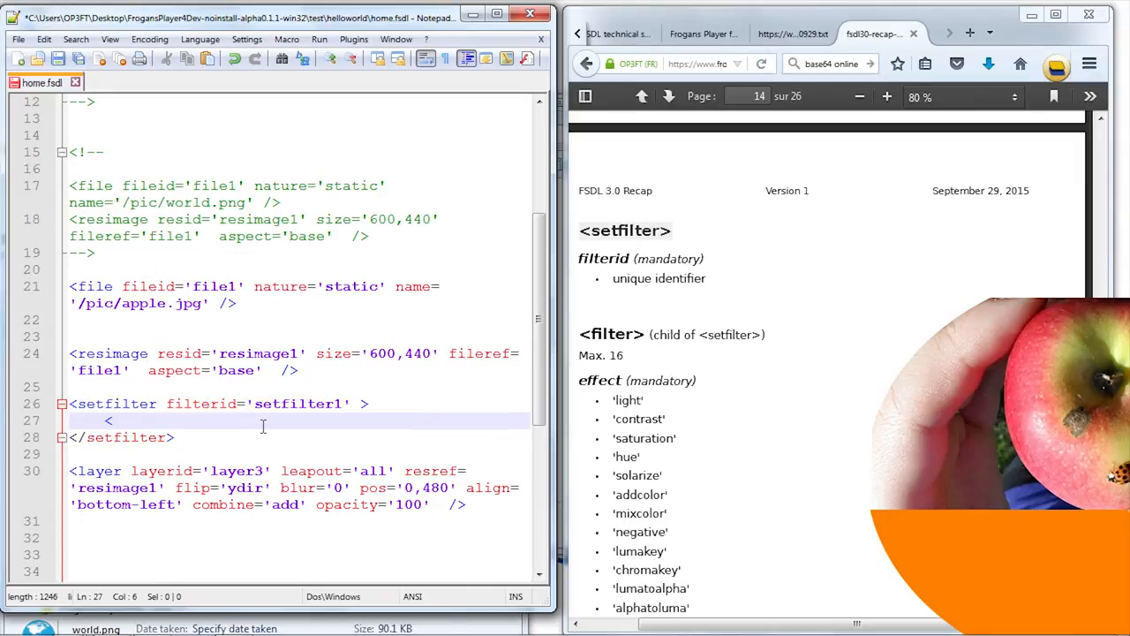
type("filter")
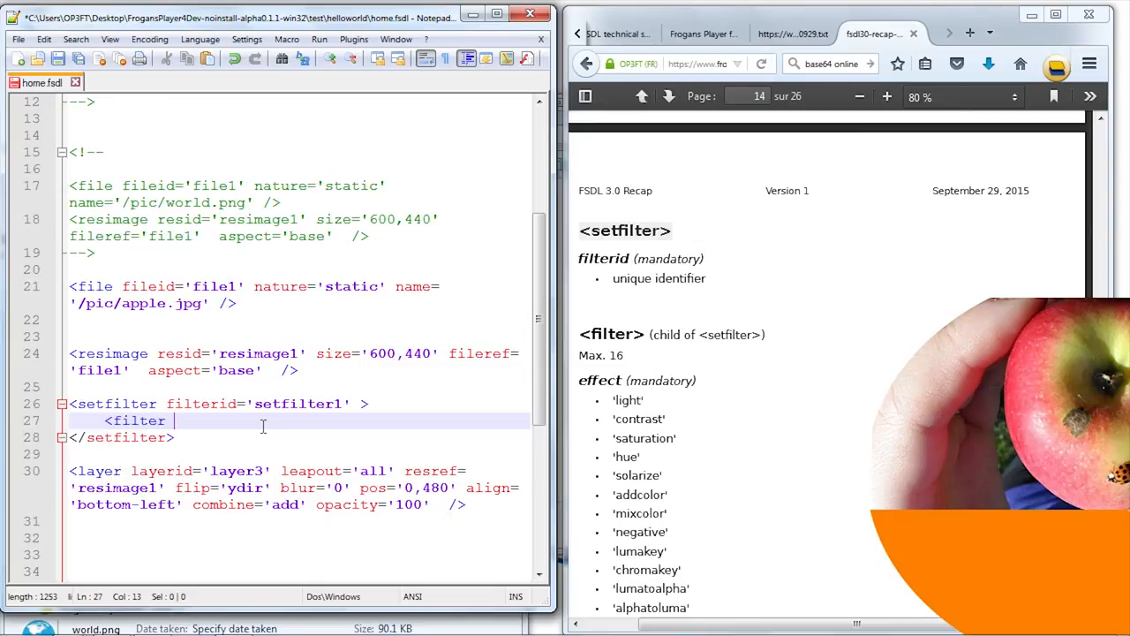
type("effect")
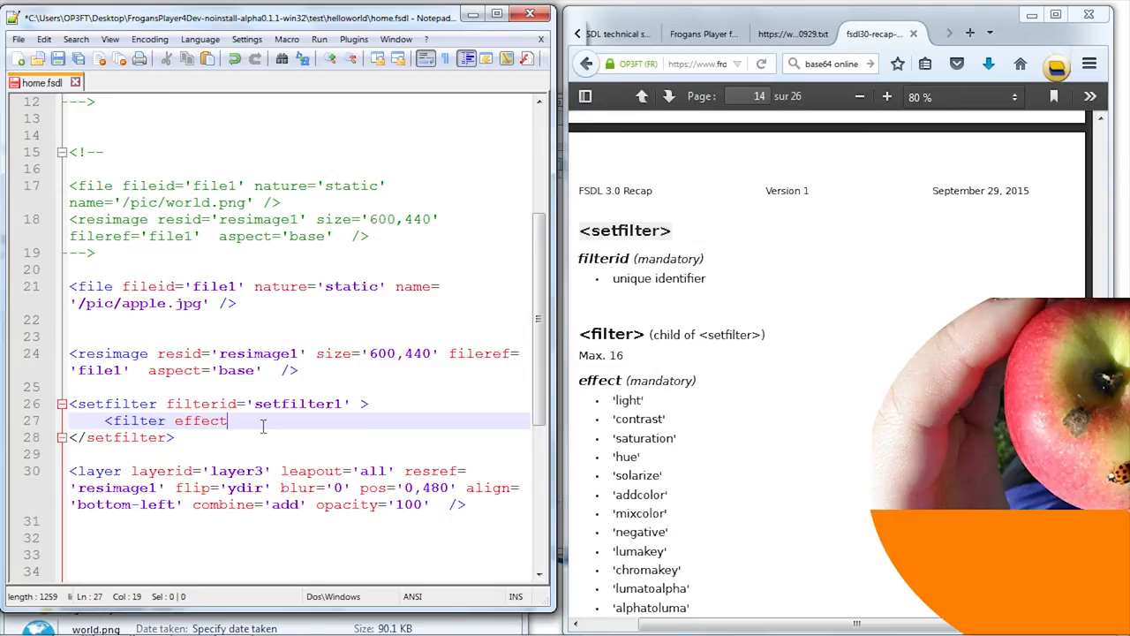
type("=''")
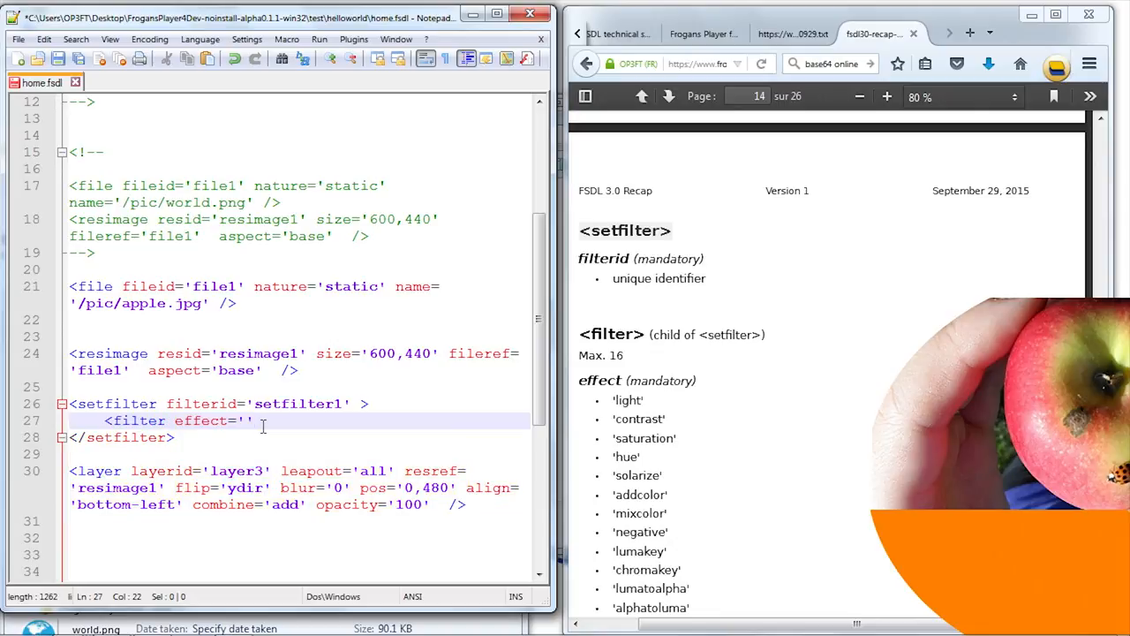
type("/>")
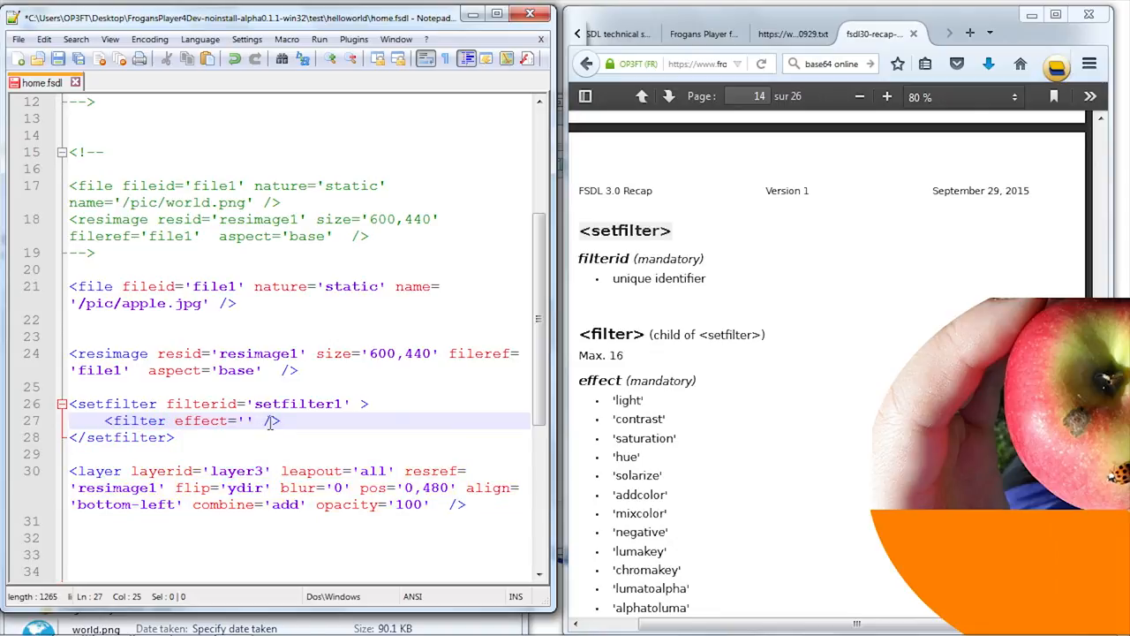
scroll("down", 3)
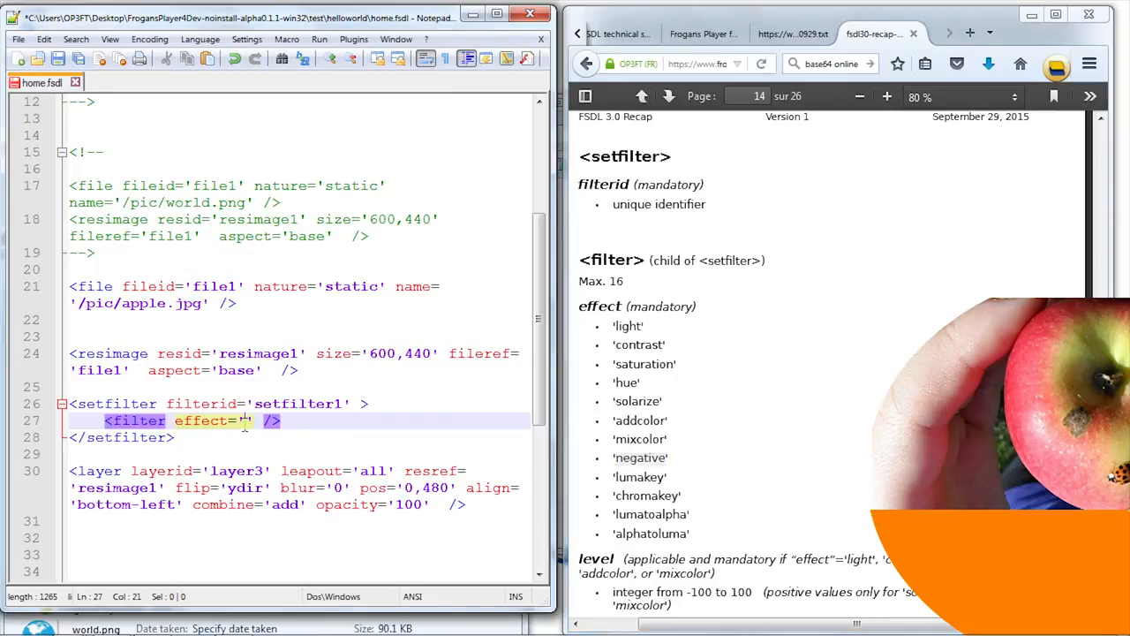
type("negative'")
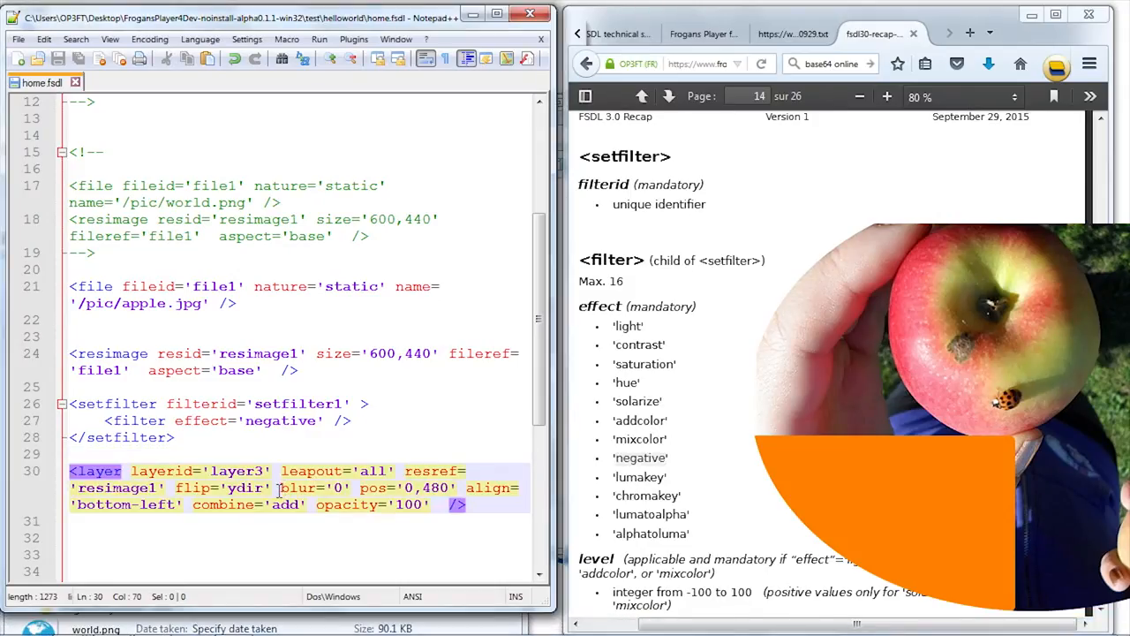
- Add filterref='setfilter1' to the apple layer and a light filter before negative
type("filterref=")
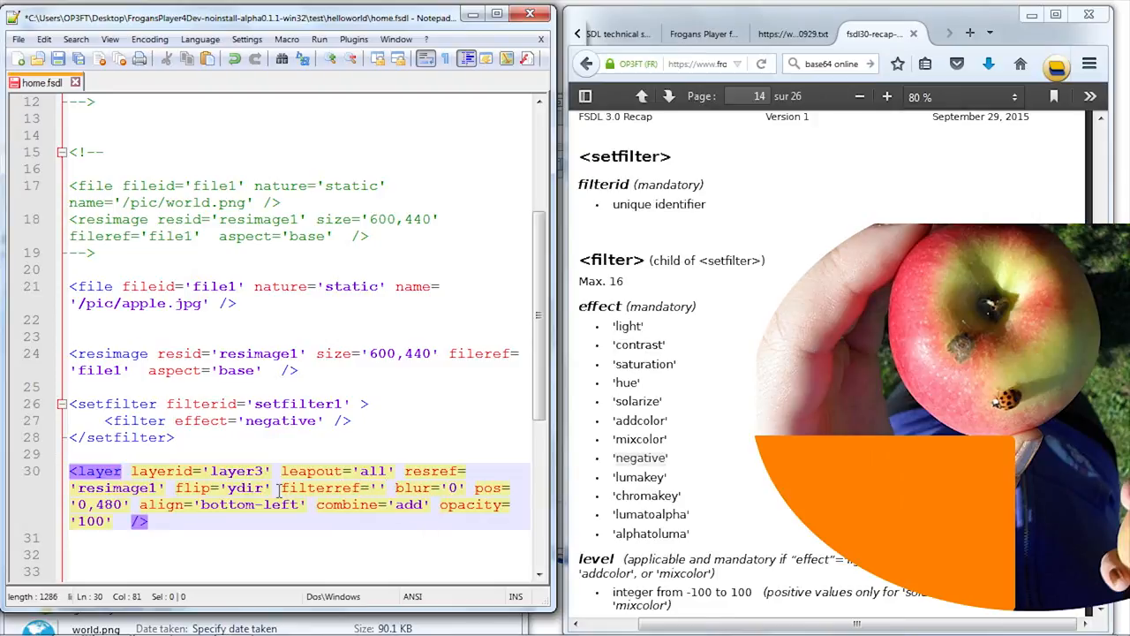
type("setfilter1")
type("<filter effect='light'  />")
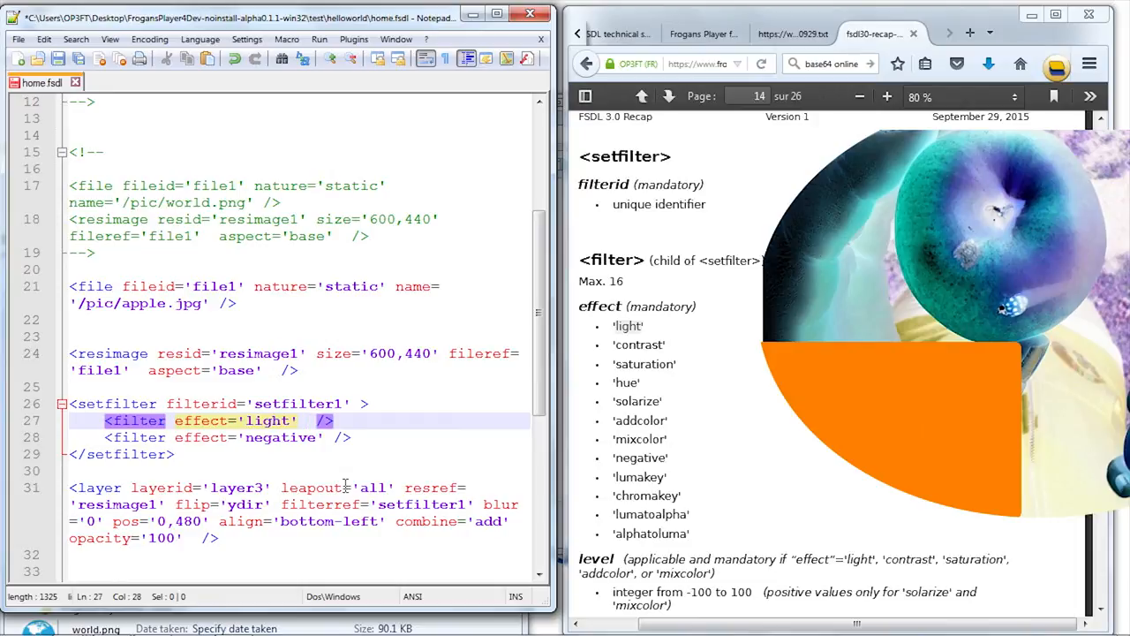
- Set the light filter level to '50', close a comment, and preview light alone
type("level='")
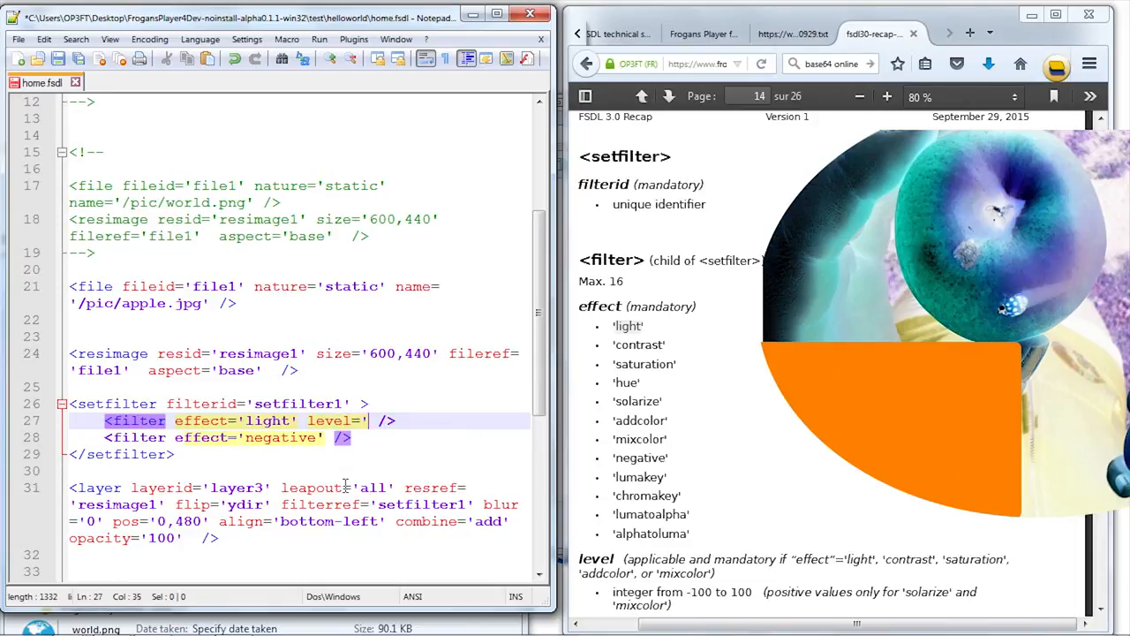
type("50'")
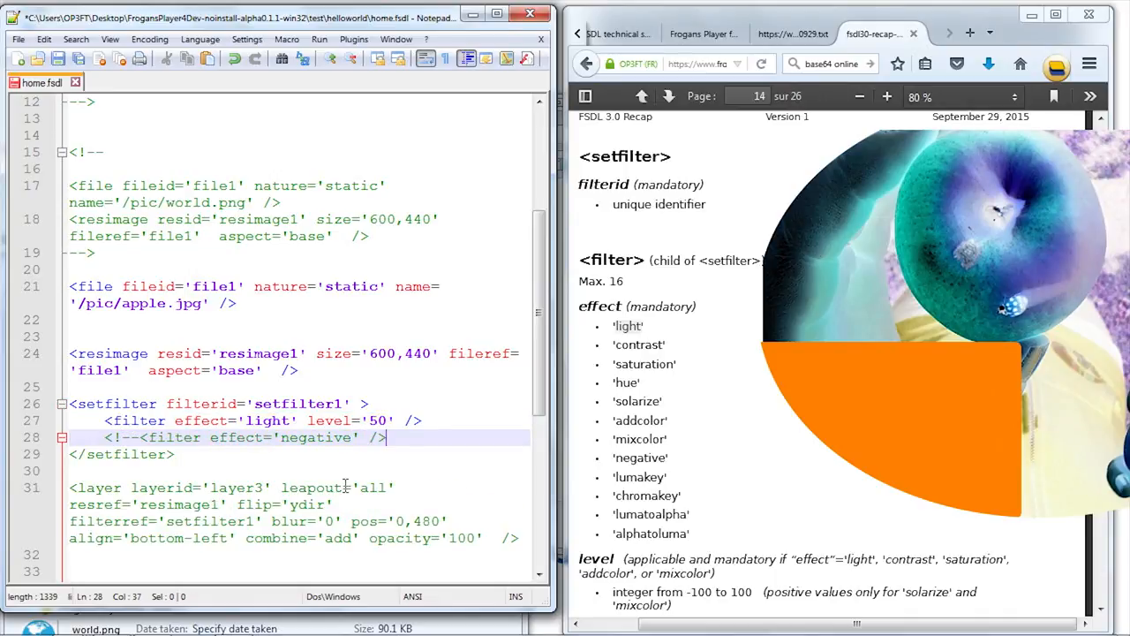
type("-->")
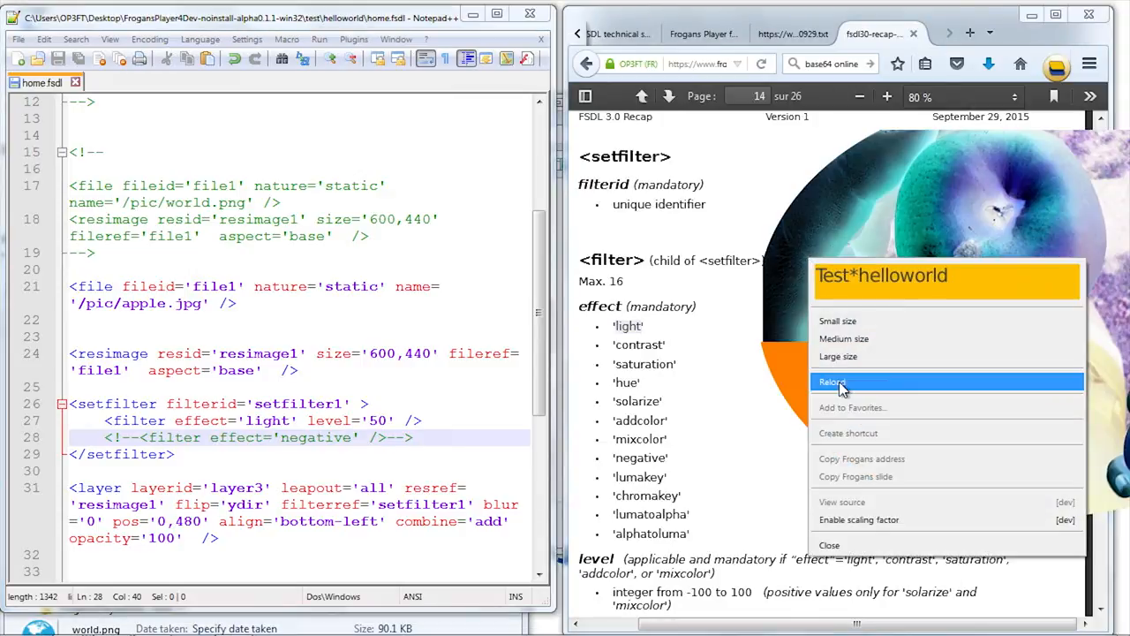
left_click(832, 381)
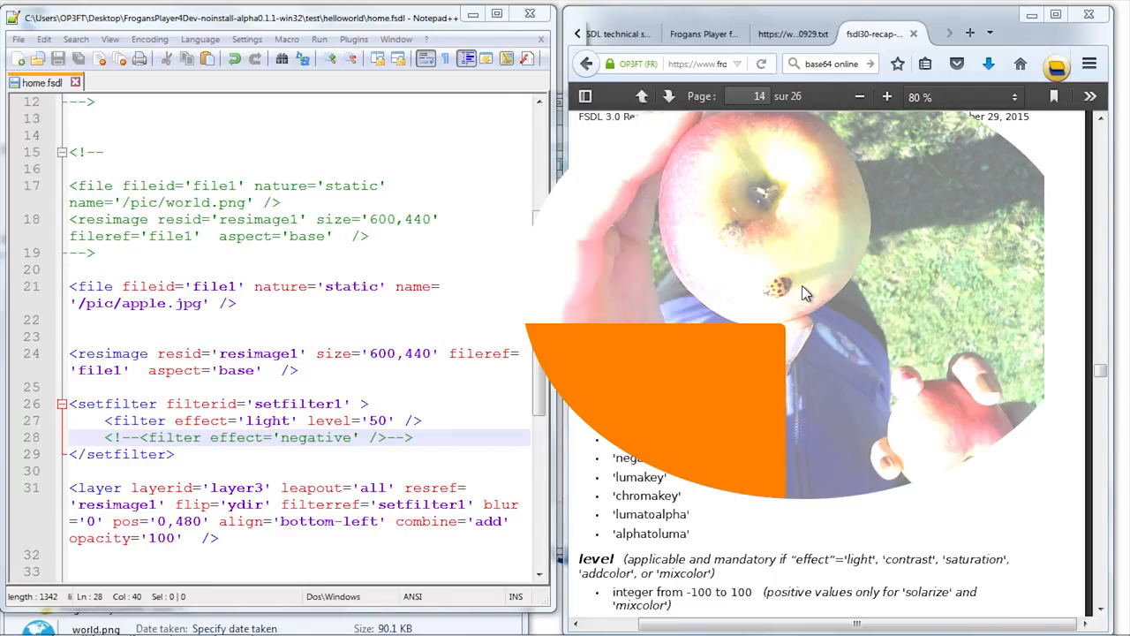
mouse_move(881, 314)
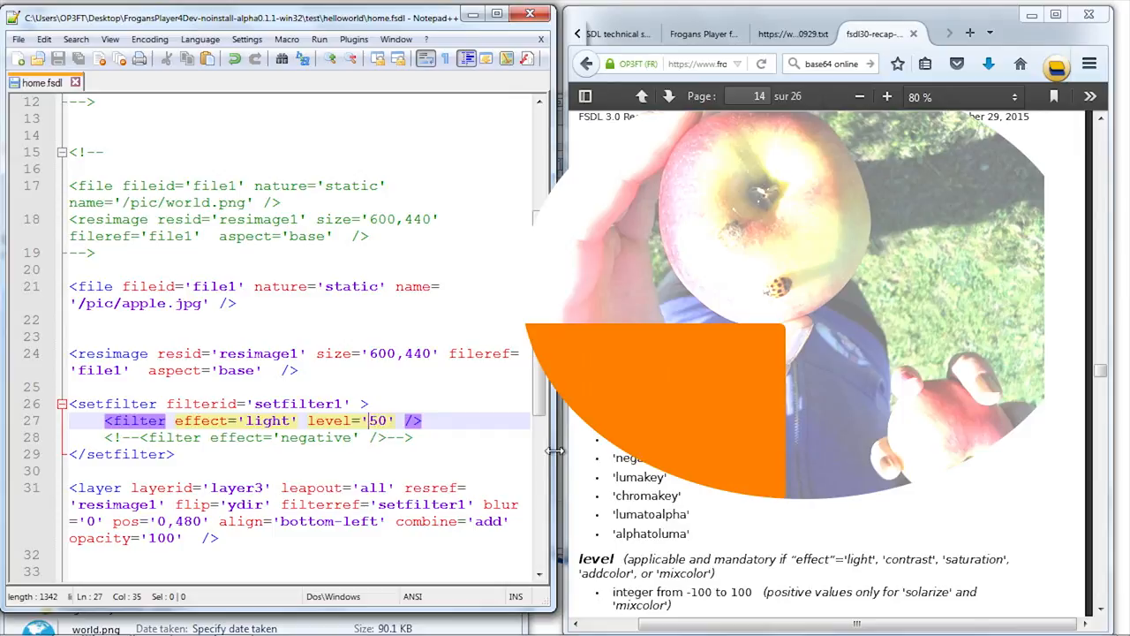
- Reload the preview with light and negative filters, then return to the filter lines
scroll("up", 3)
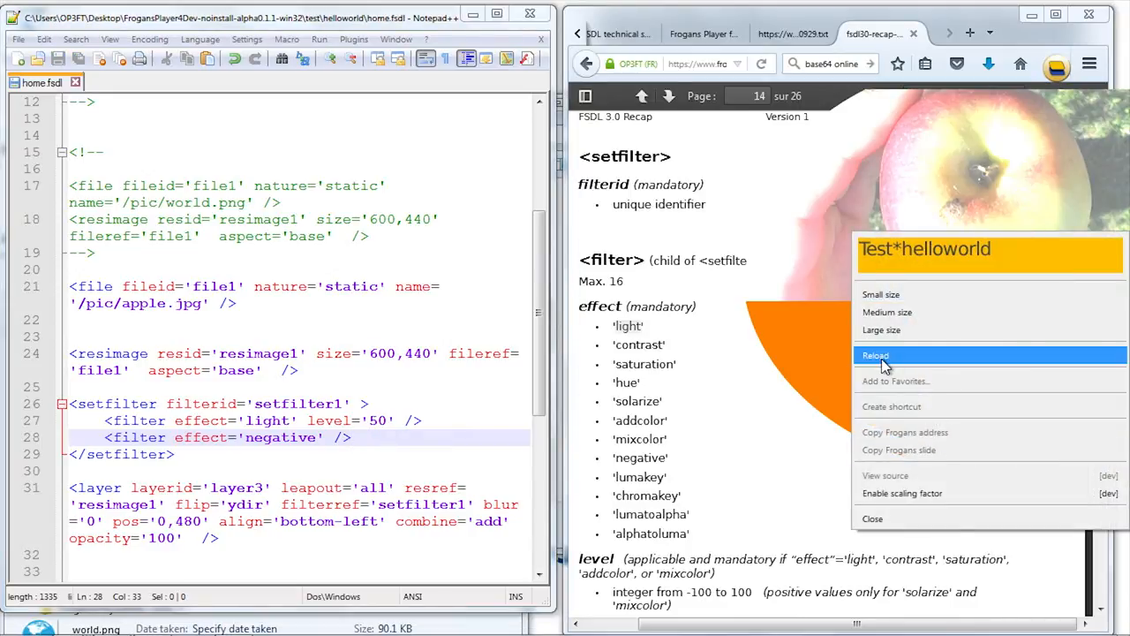
left_click(875, 355)
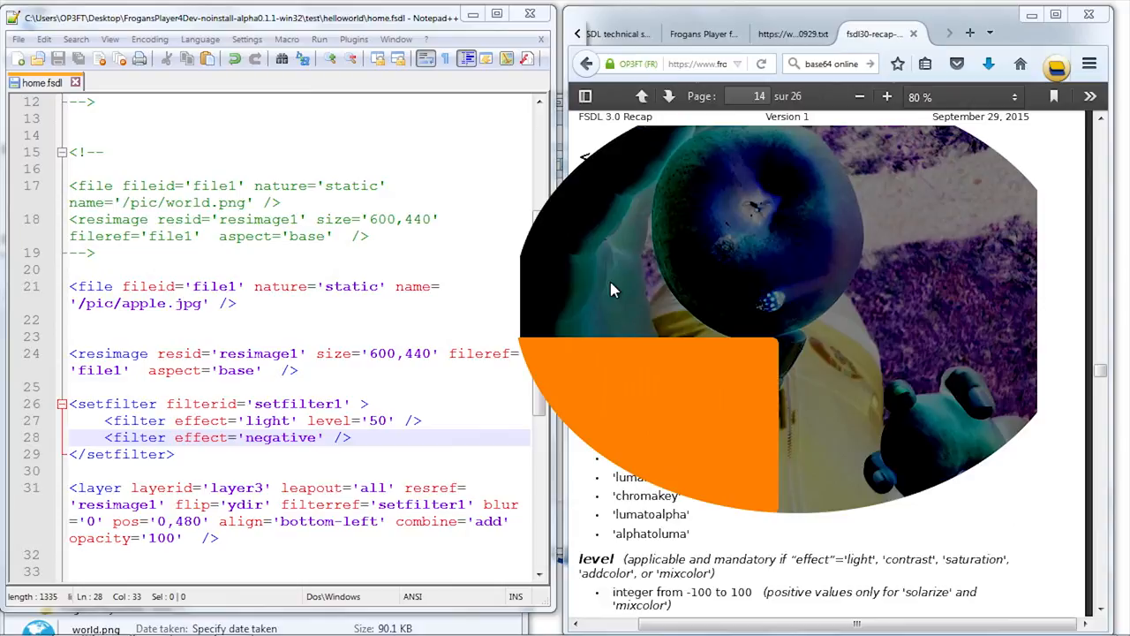
mouse_move(225, 466)
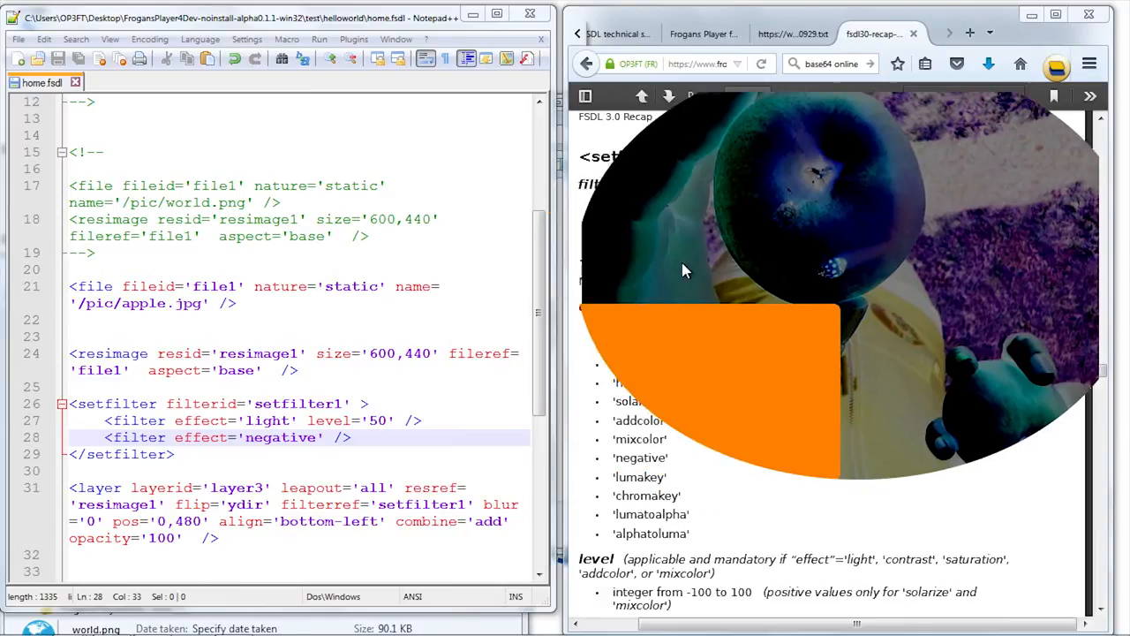
scroll("up", 3)
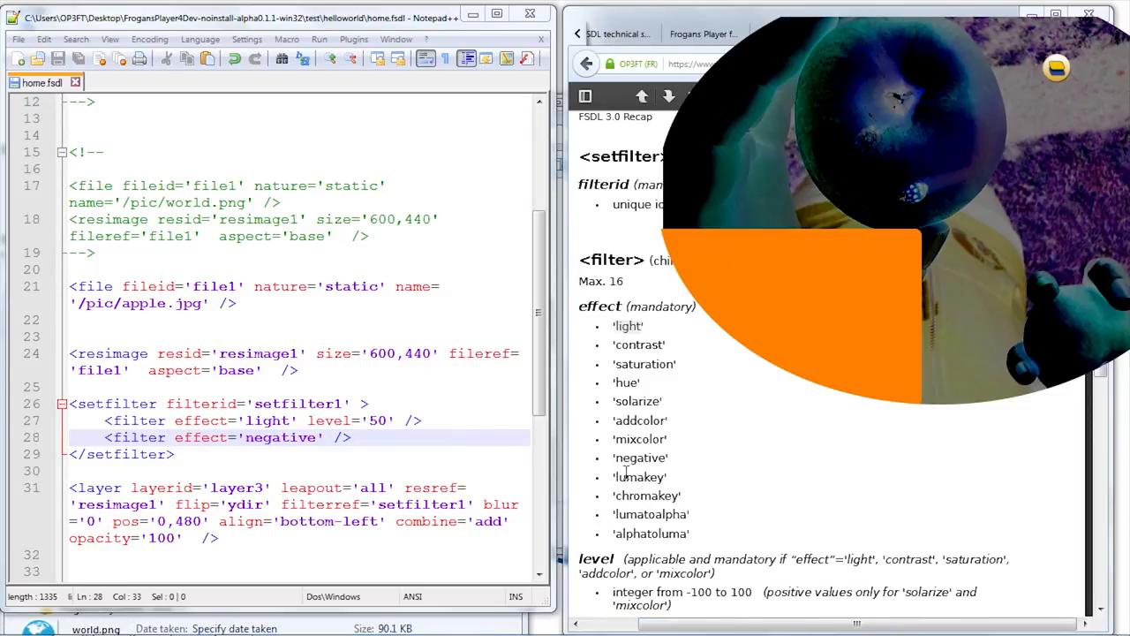
double_click(640, 477)
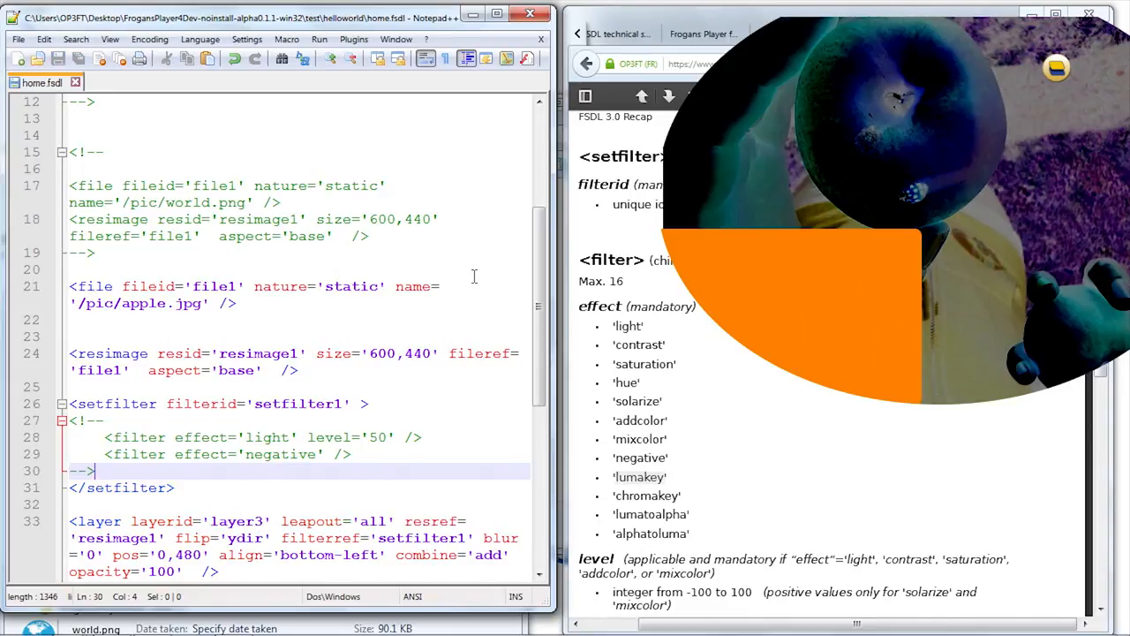
mouse_move(417, 465)
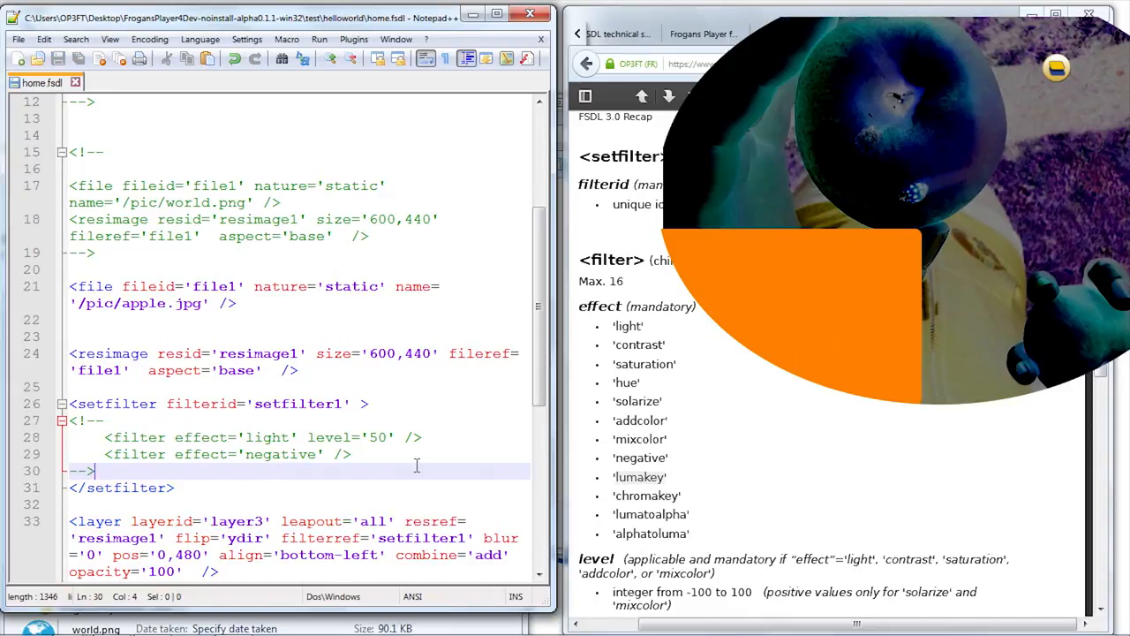
- Start a new filter element on a fresh line with effect 'chromakey'
key("Return")
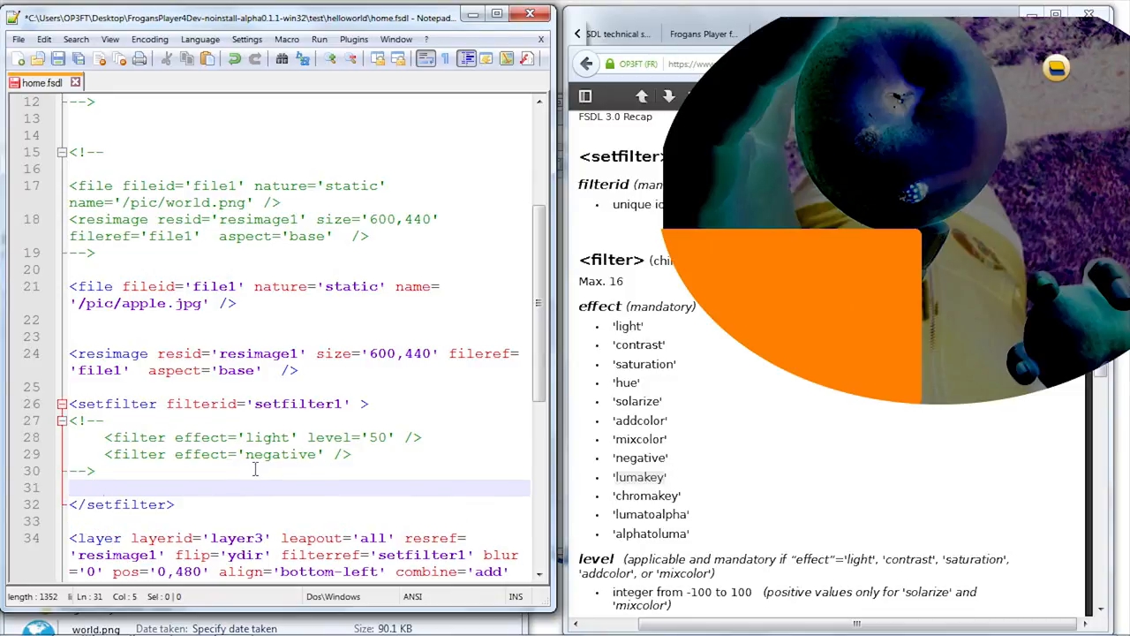
type("<filter effect='")
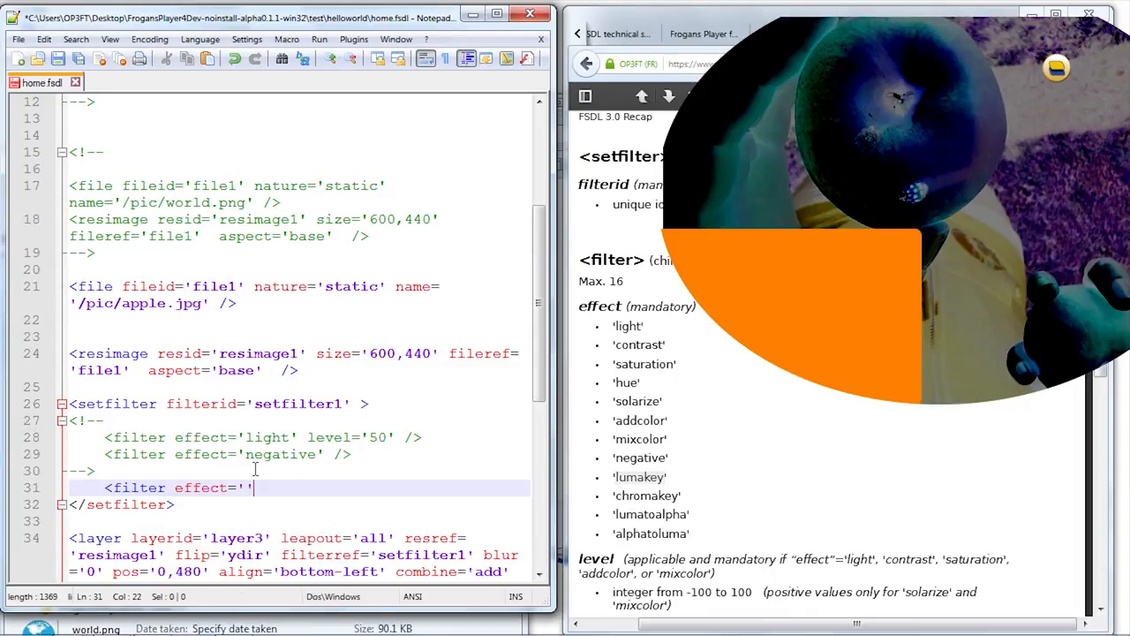
type("luma")
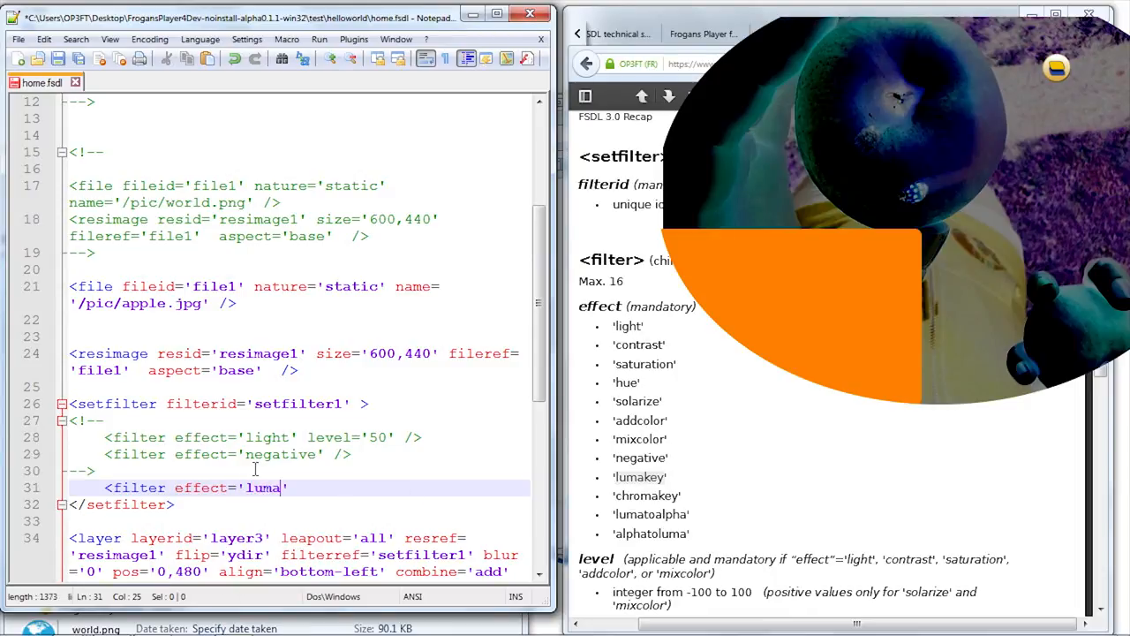
key("BackSpace")
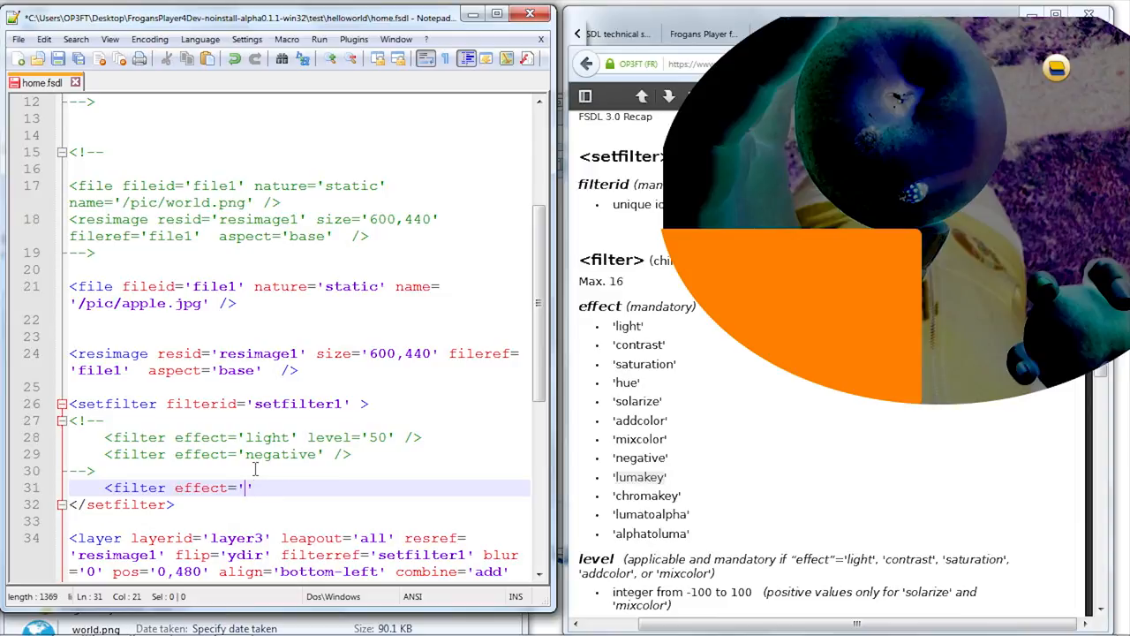
type("chroma")
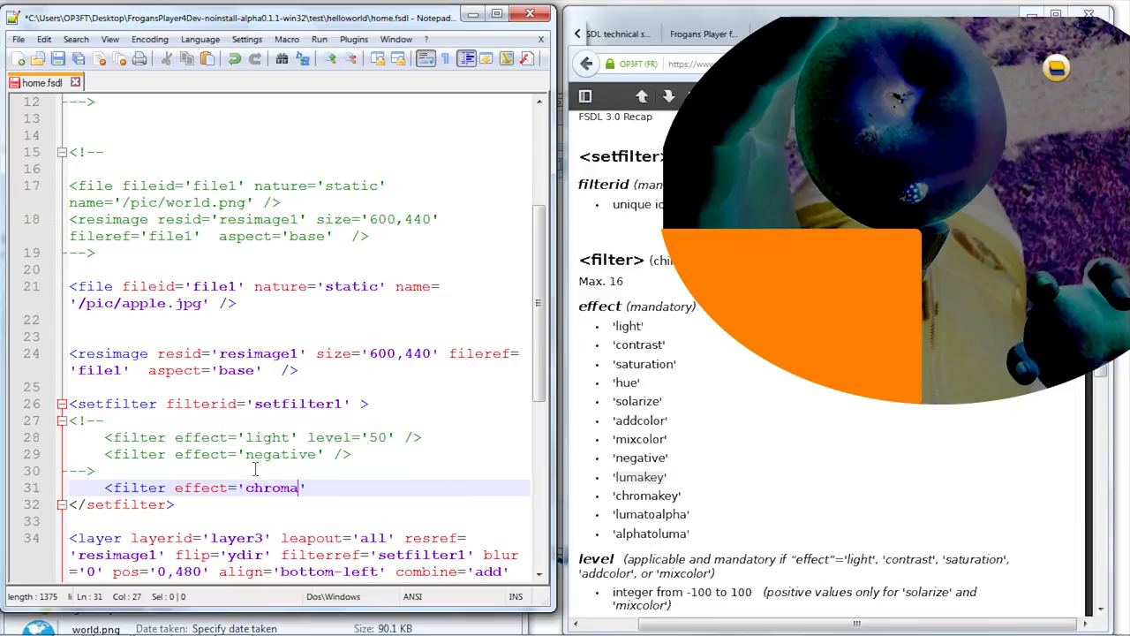
type("key")
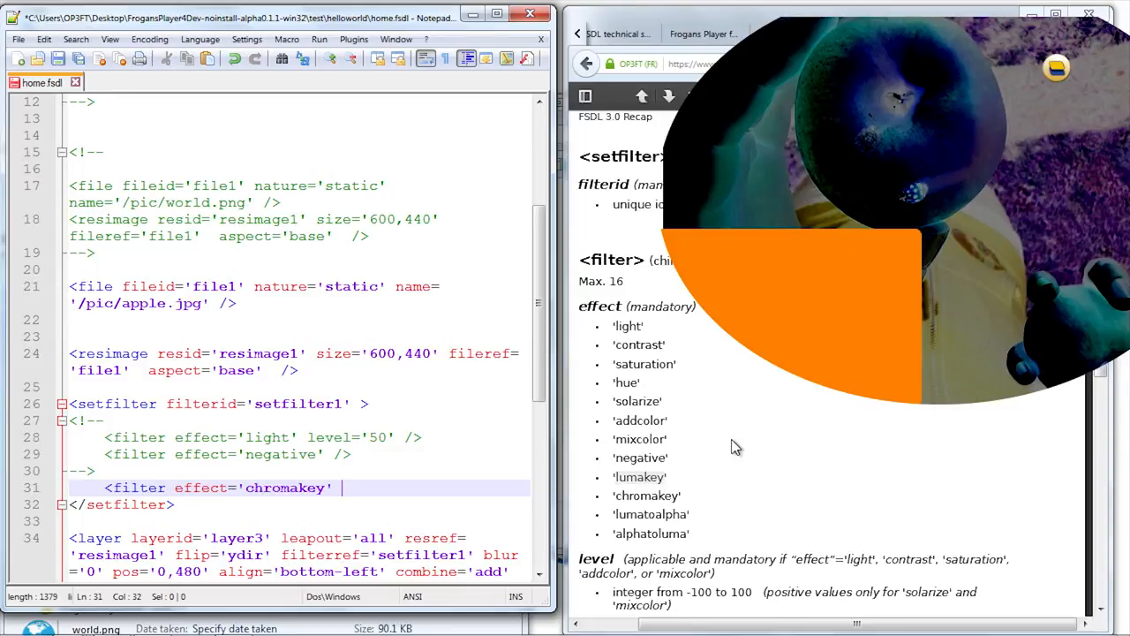
scroll("down", 3)
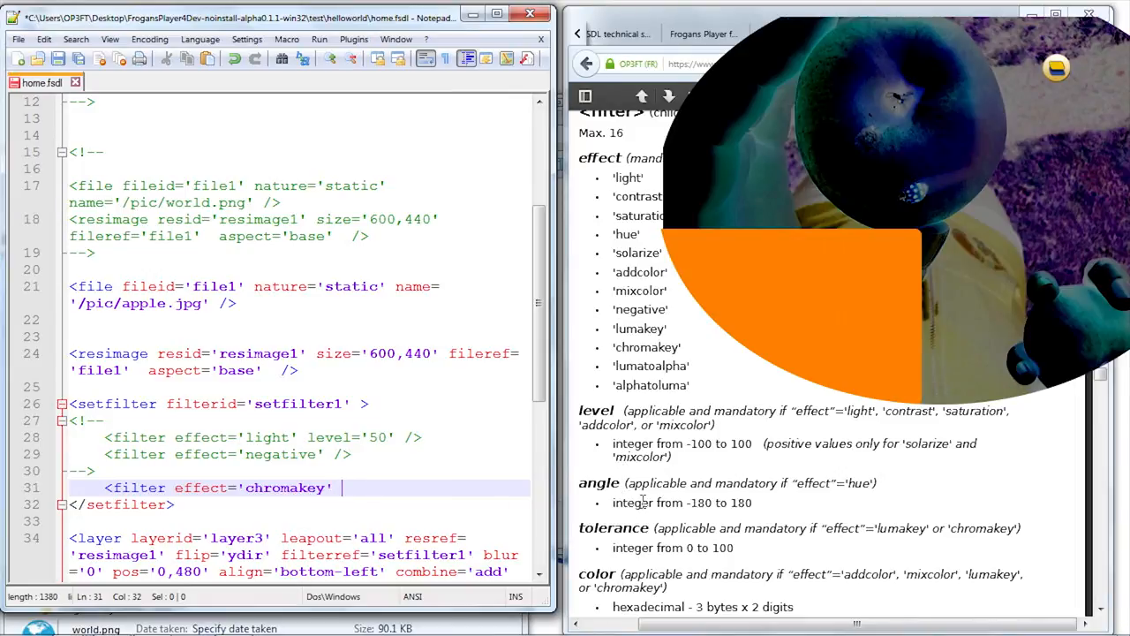
- Give the chromakey filter tolerance '10' and color '#ff0000', closing the tag
type("tolerance")
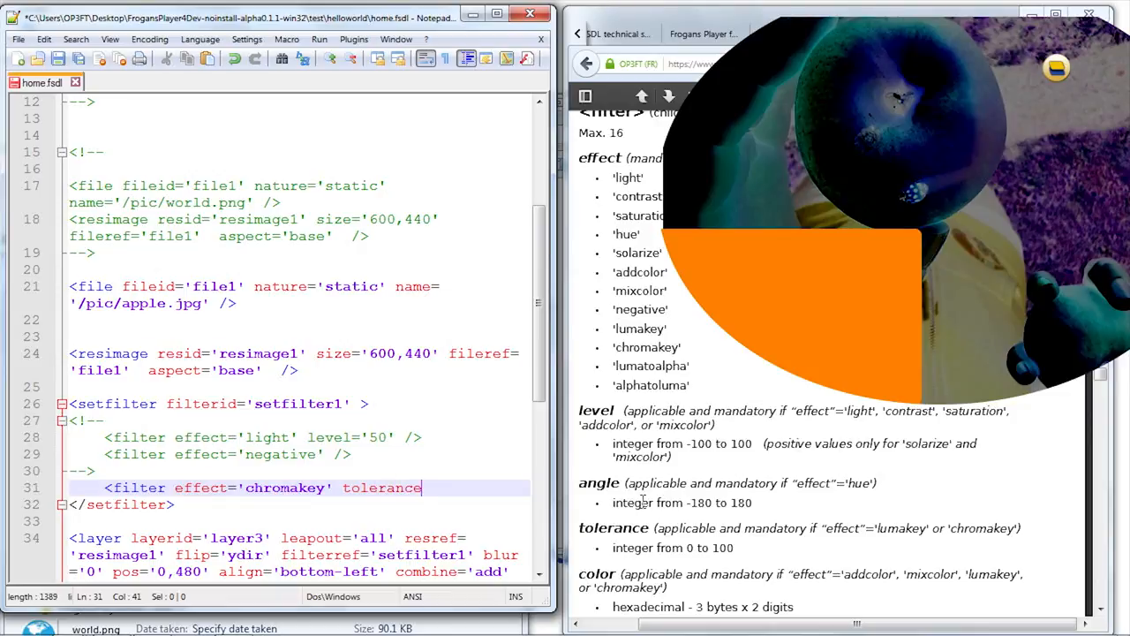
type("='10")
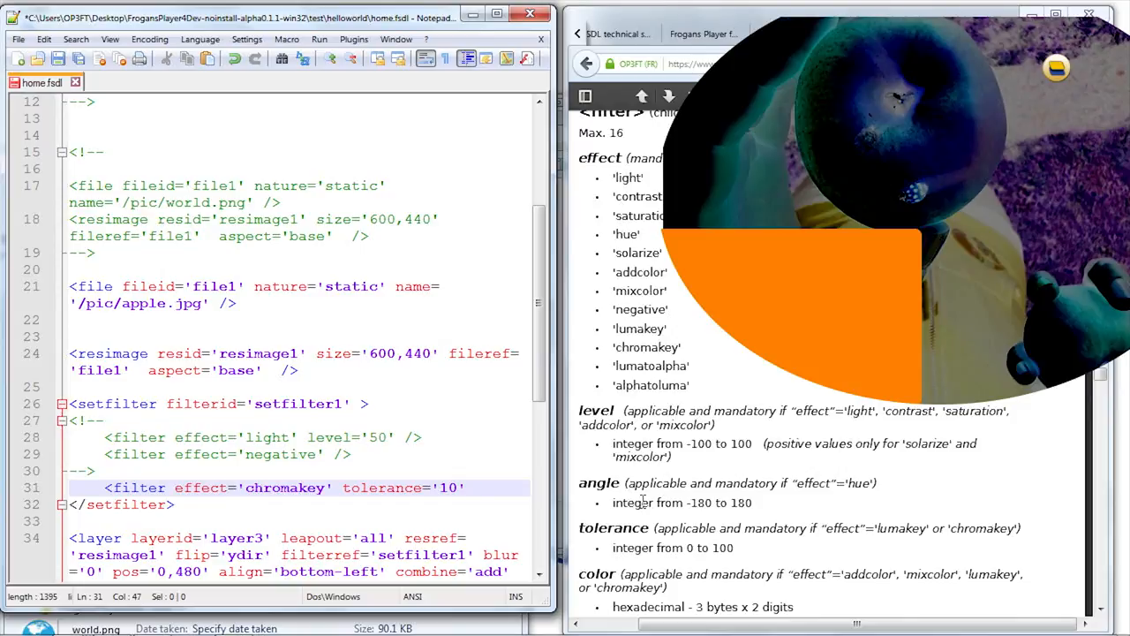
type("color=''")
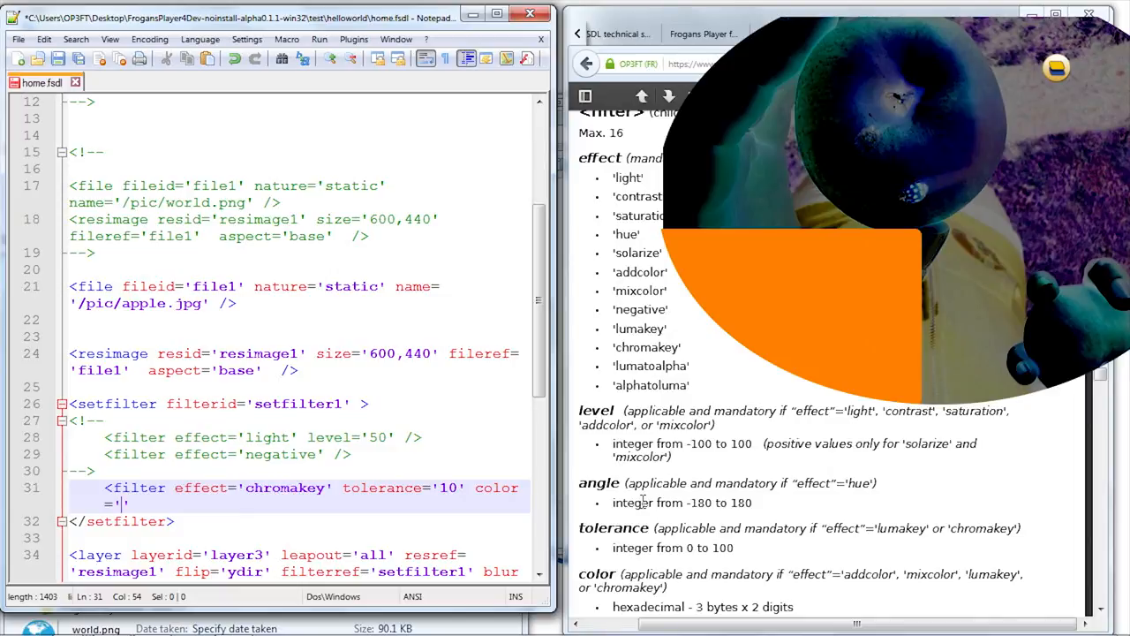
type("#")
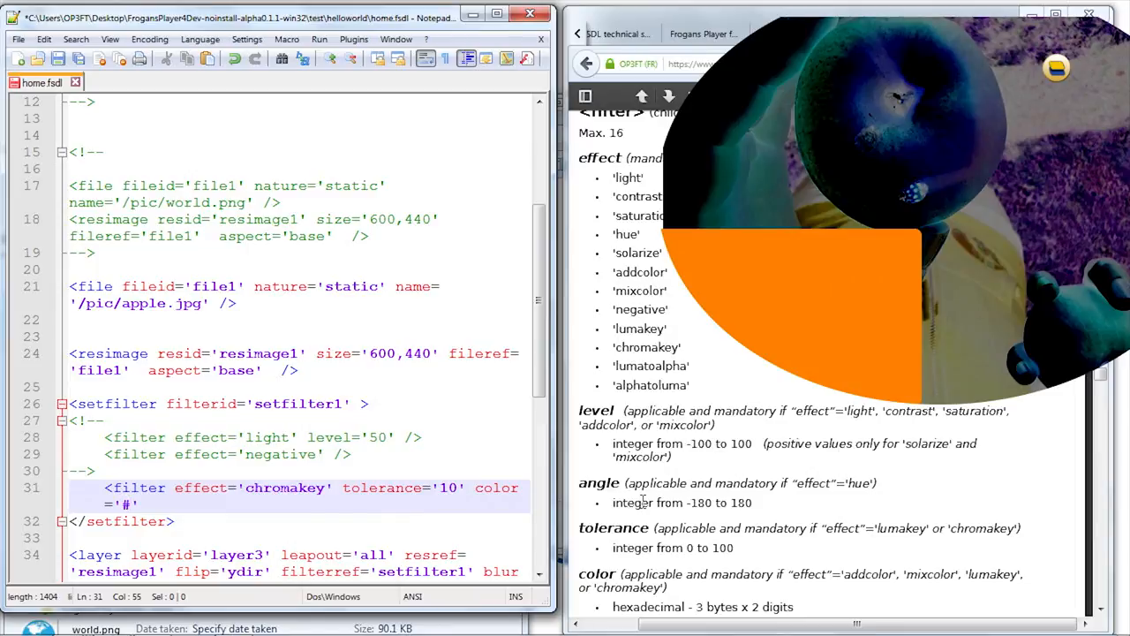
type("ff000")
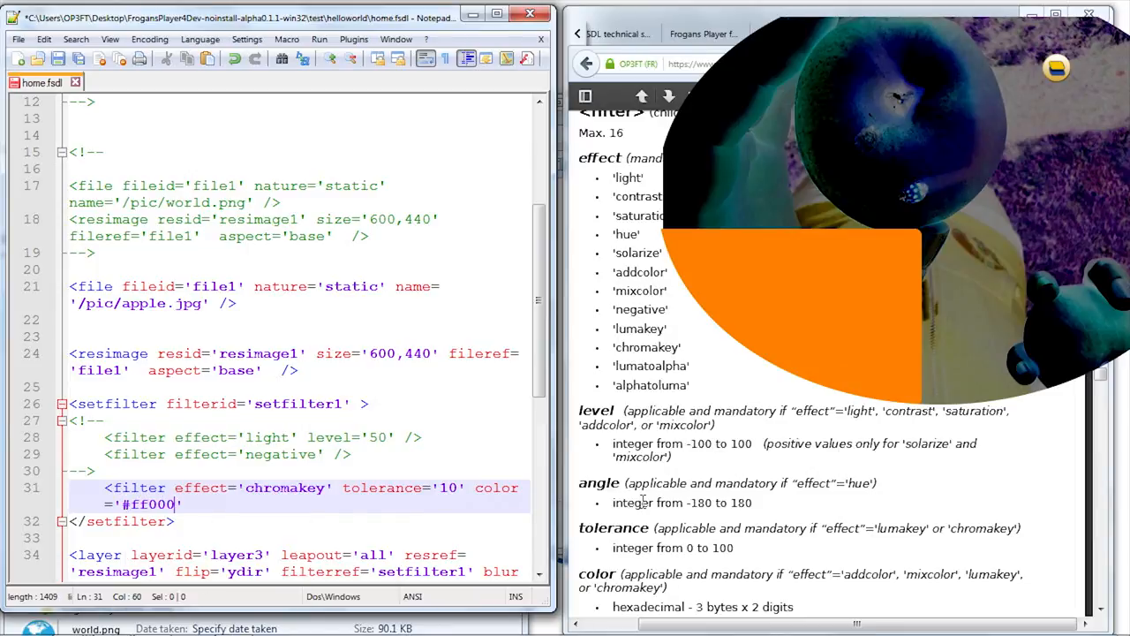
type("0")
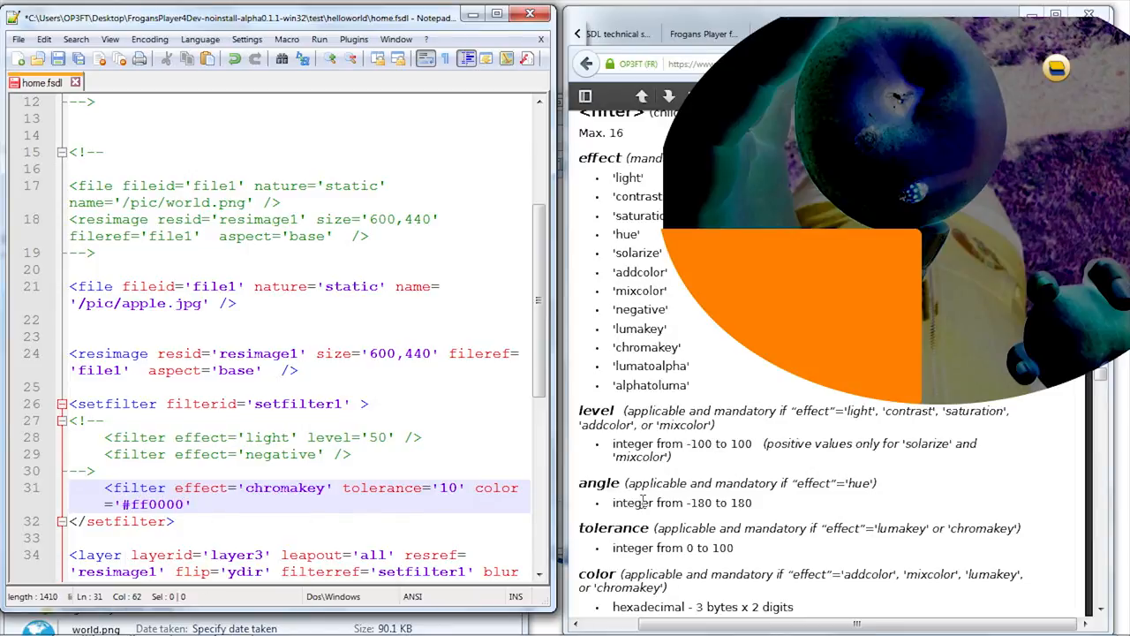
type("/>")
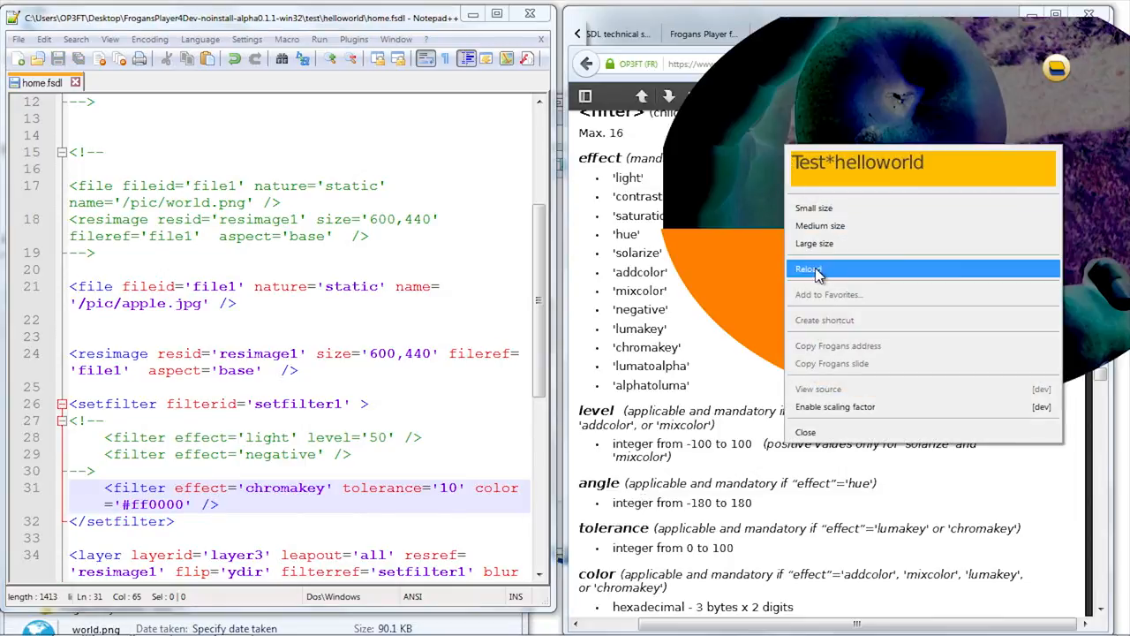
- Reload the Frogans slide, raise chromakey tolerance to 40, and reload again
left_click(809, 269)
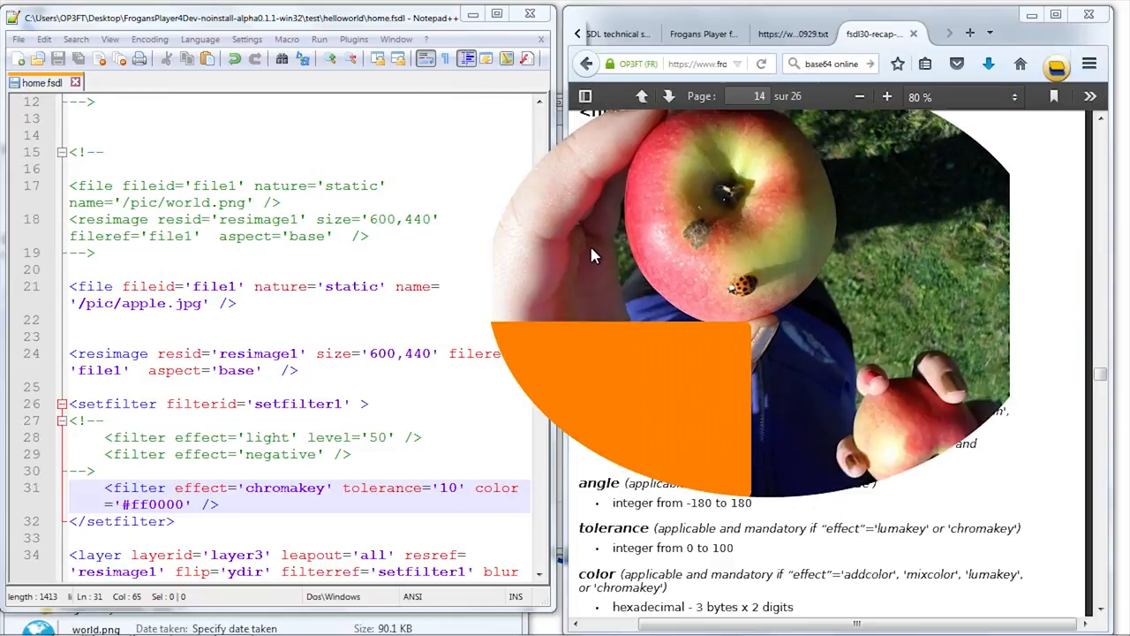
scroll("up", 3)
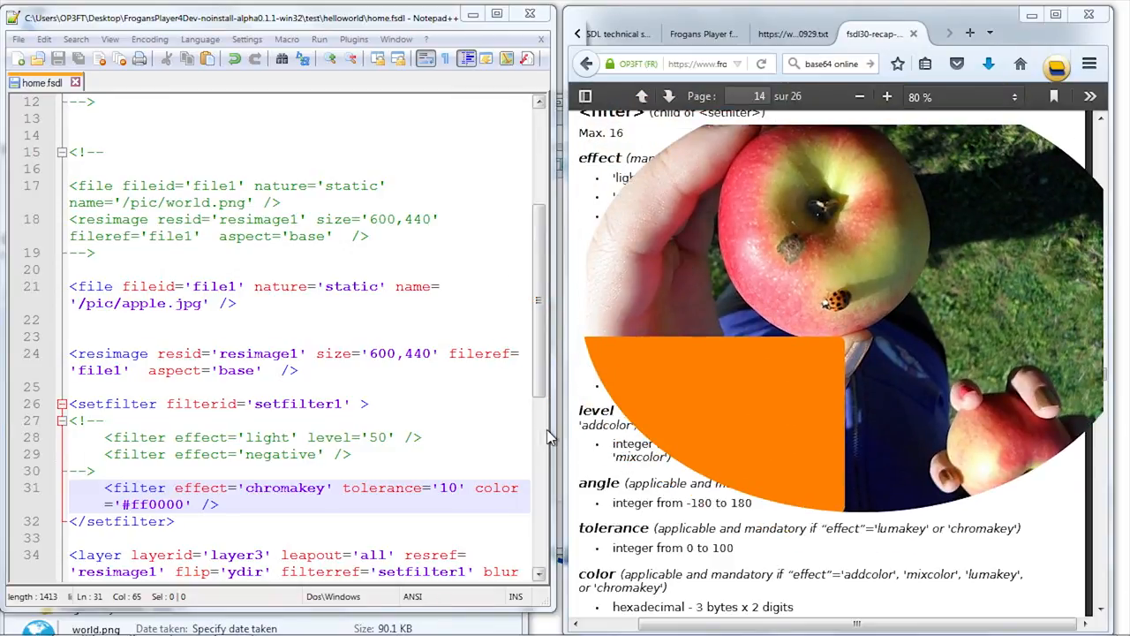
mouse_move(733, 230)
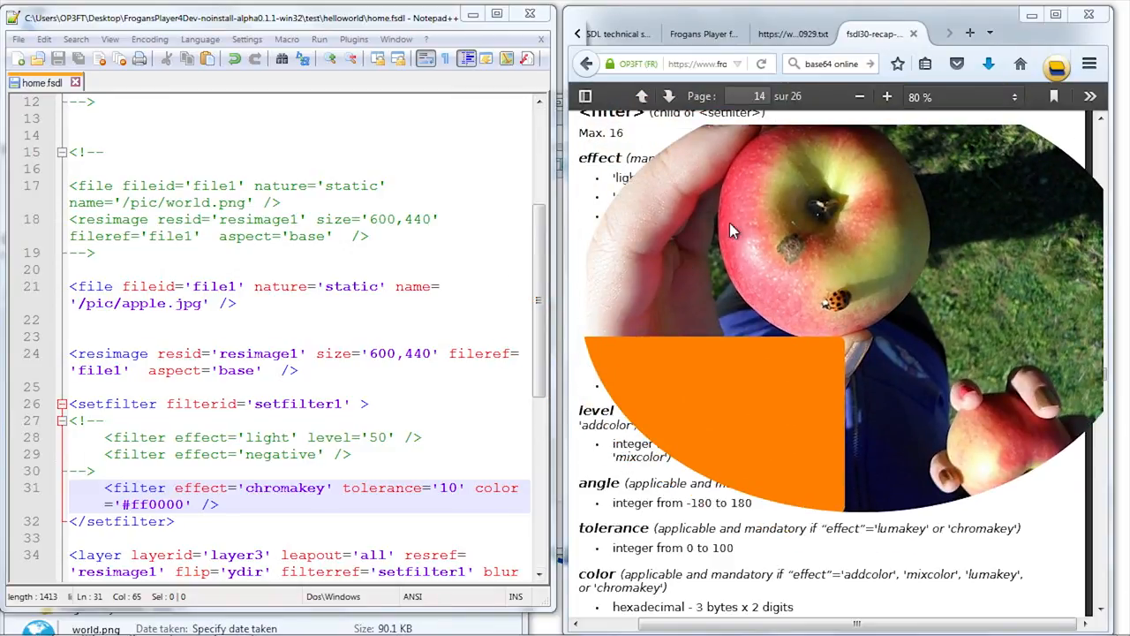
mouse_move(812, 362)
type("4")
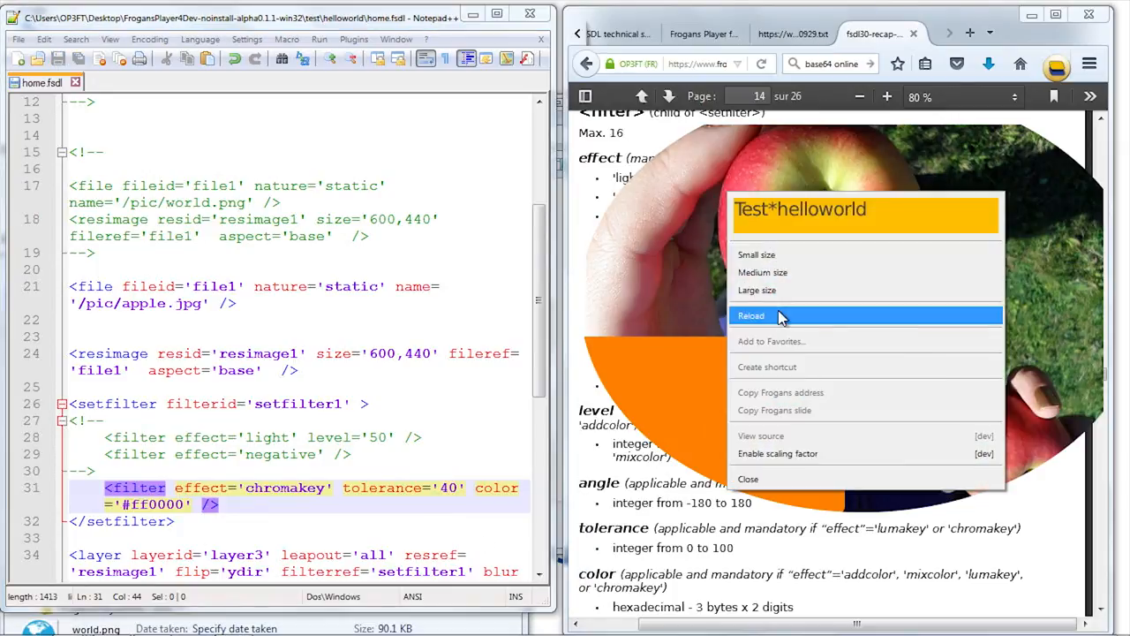
left_click(752, 315)
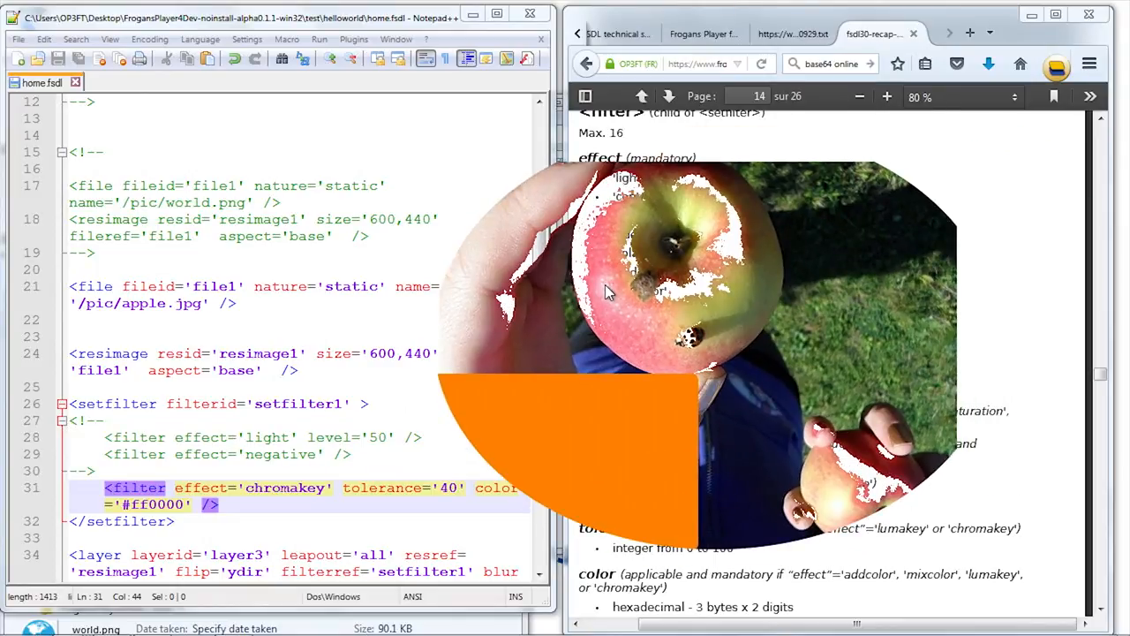
mouse_move(627, 267)
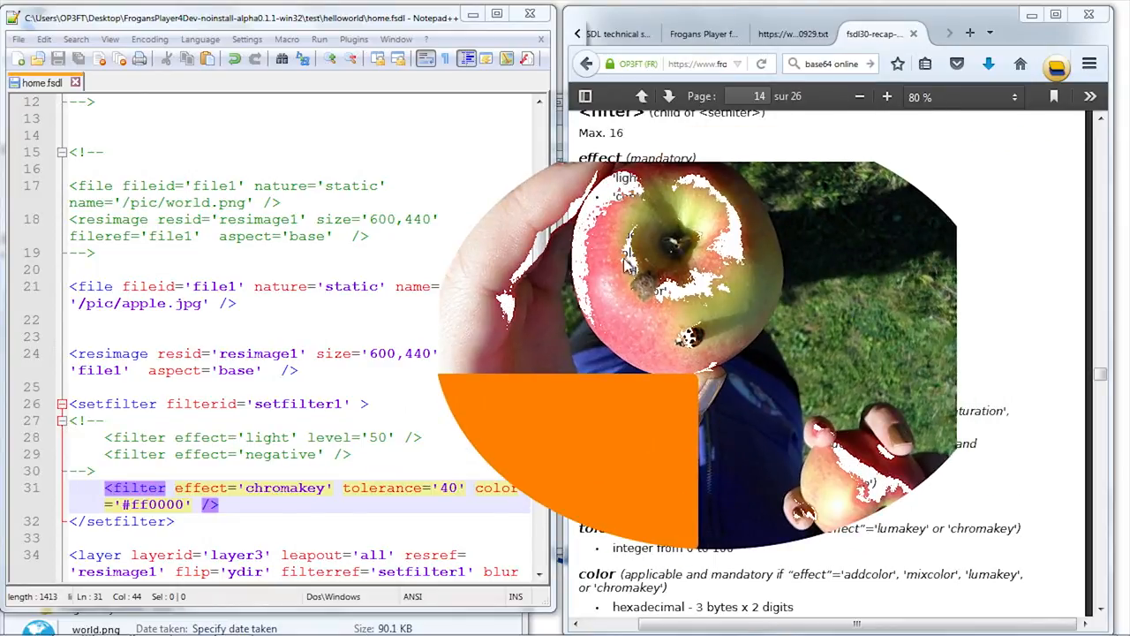